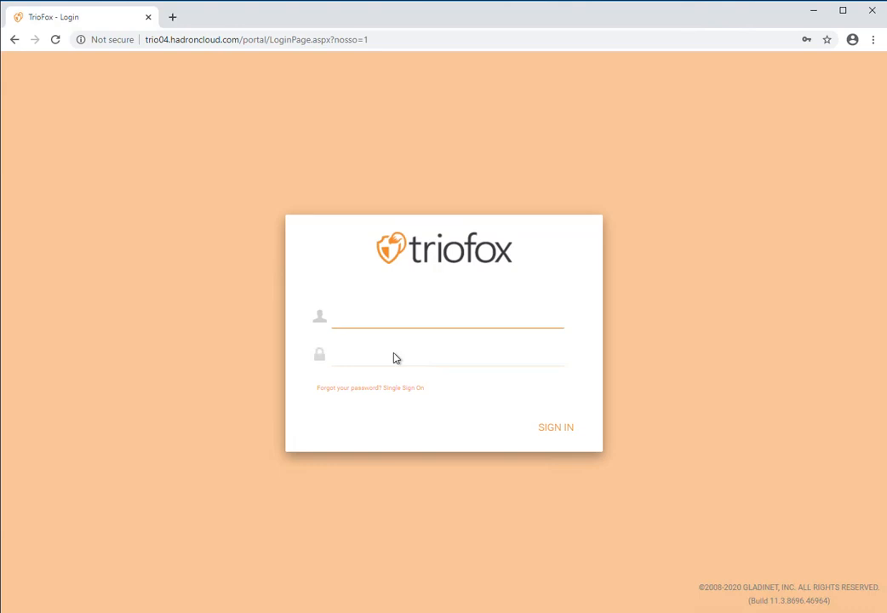
mouse_move(412, 344)
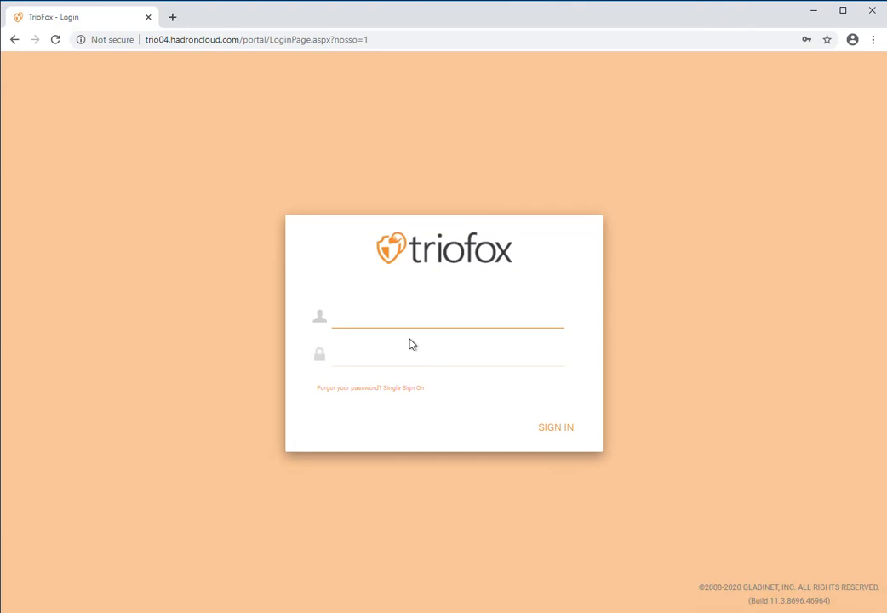
Sign in to Triofox using a saved account from the browser's autofill suggestions.
click(446, 317)
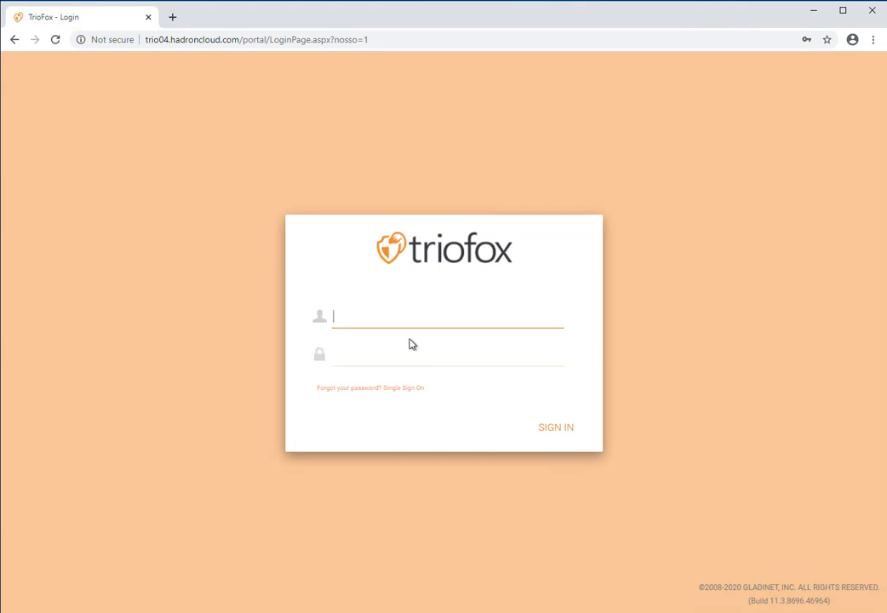
click(446, 317)
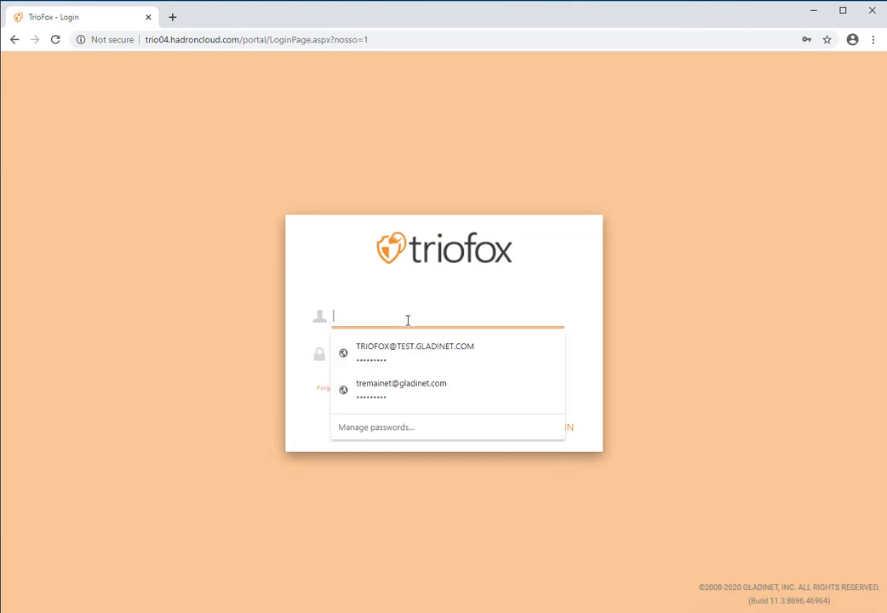
click(415, 346)
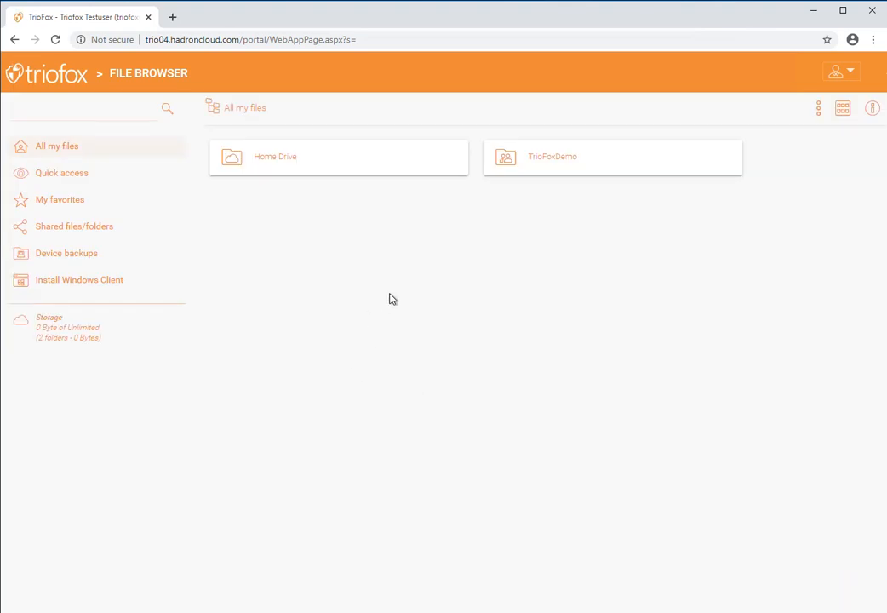
mouse_move(395, 301)
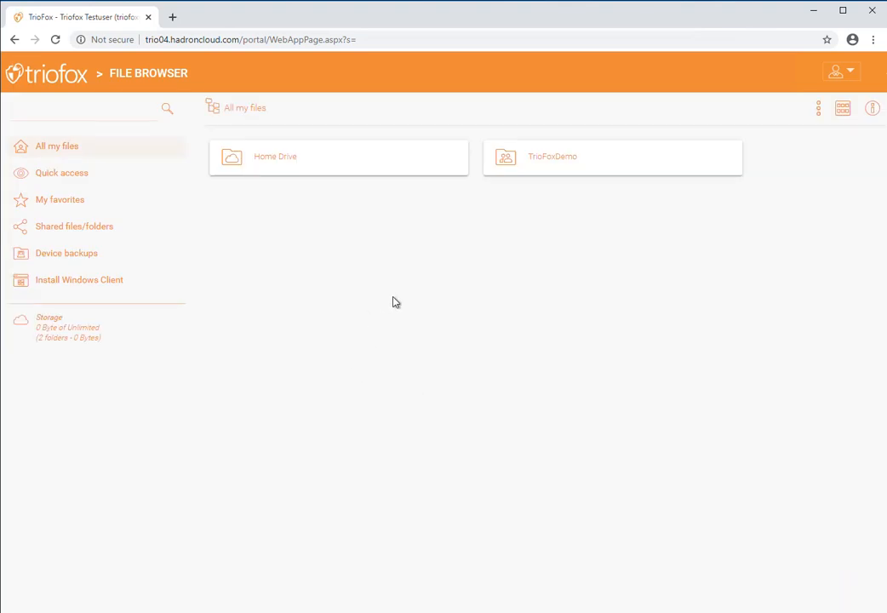
mouse_move(417, 288)
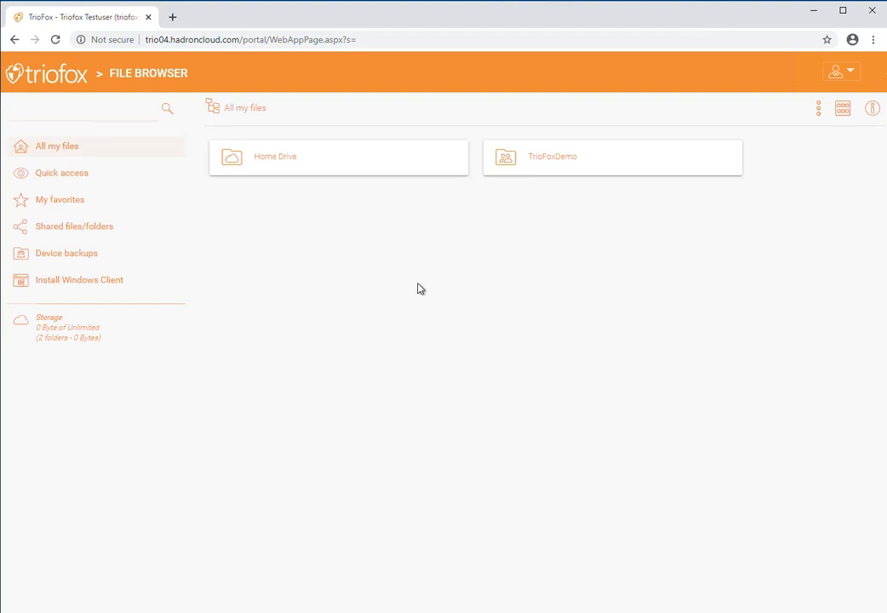
Enter the TrioFoxDemo folder and show the action menu for TrioFox Quick Overview.pdf.
double_click(611, 157)
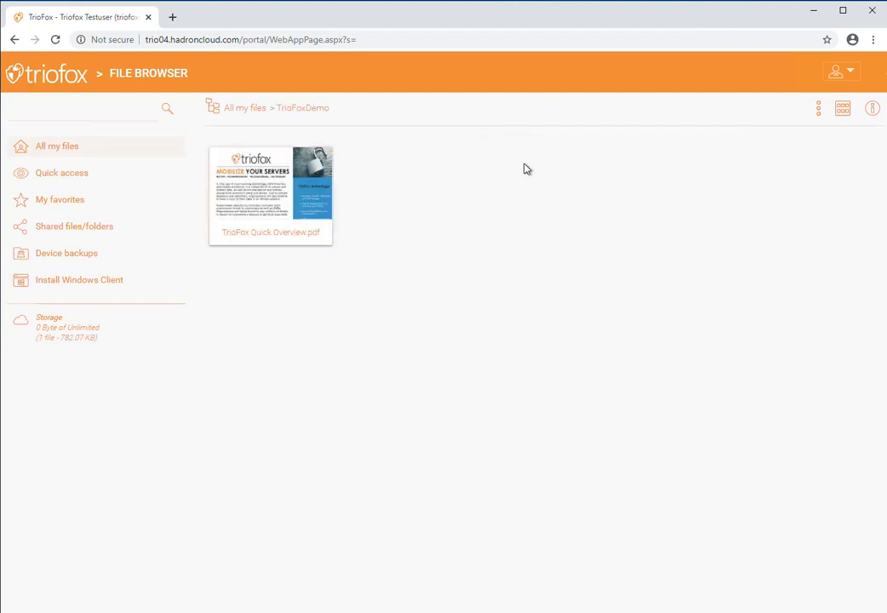
mouse_move(322, 158)
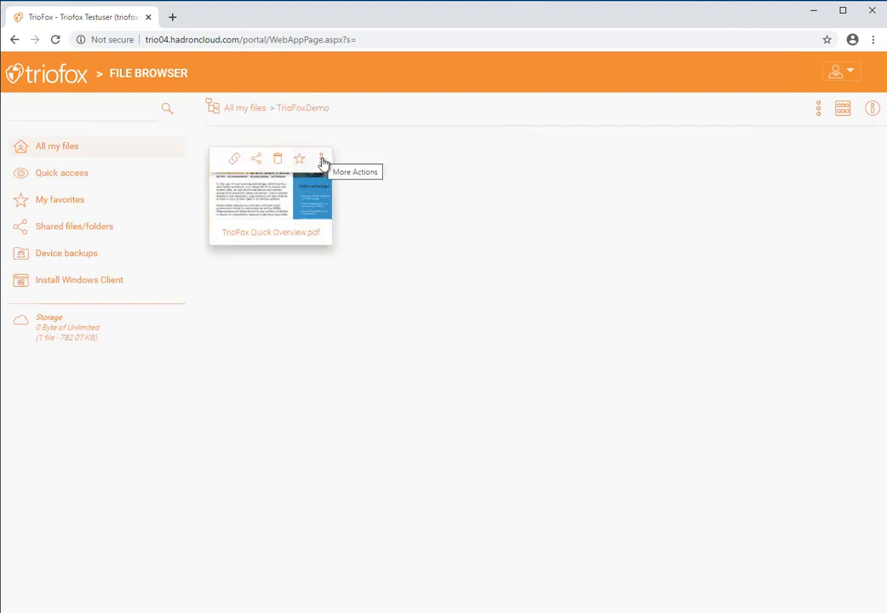
click(321, 159)
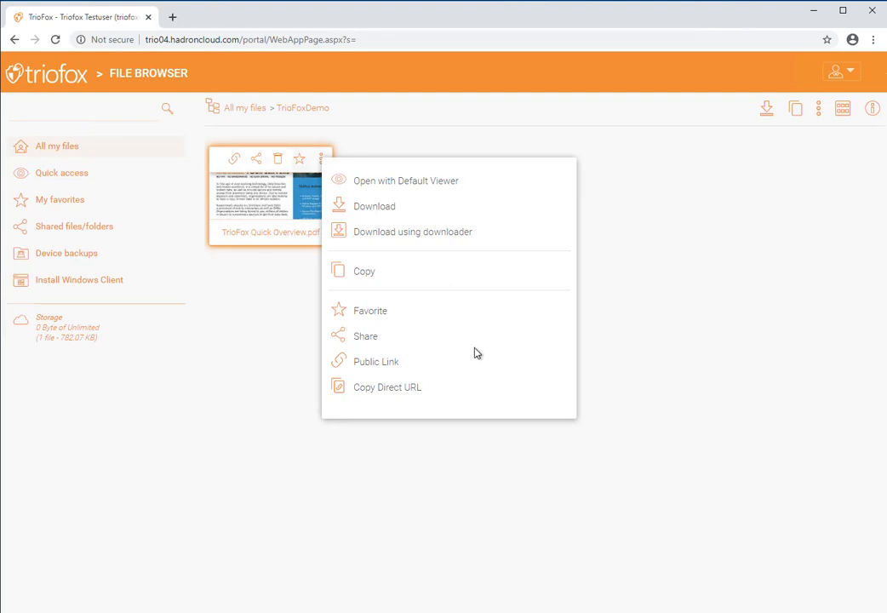
mouse_move(365, 341)
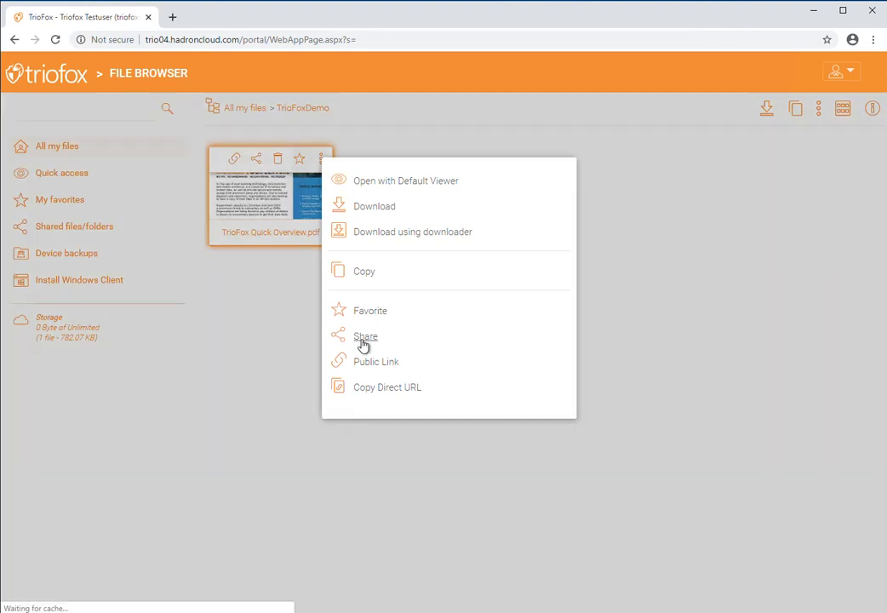
click(365, 336)
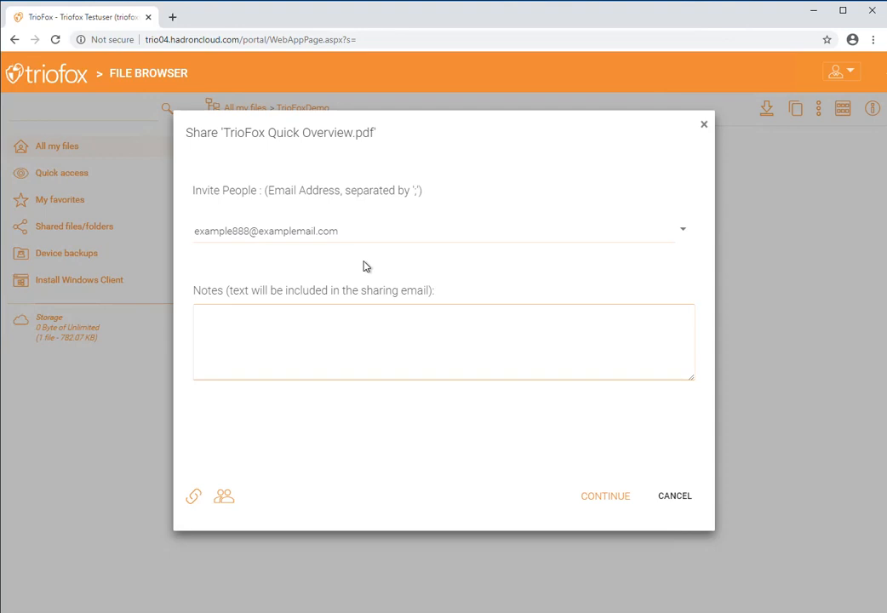
triple_click(266, 231)
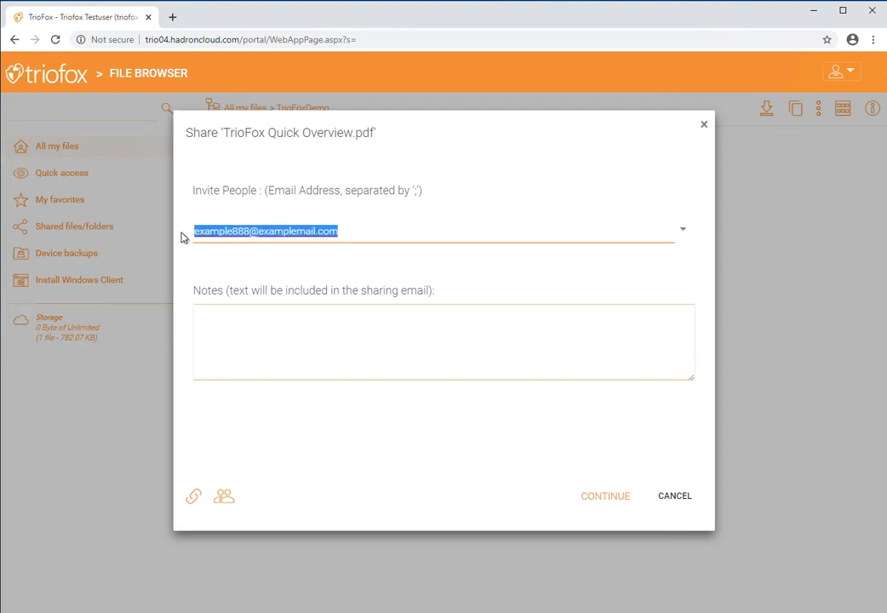
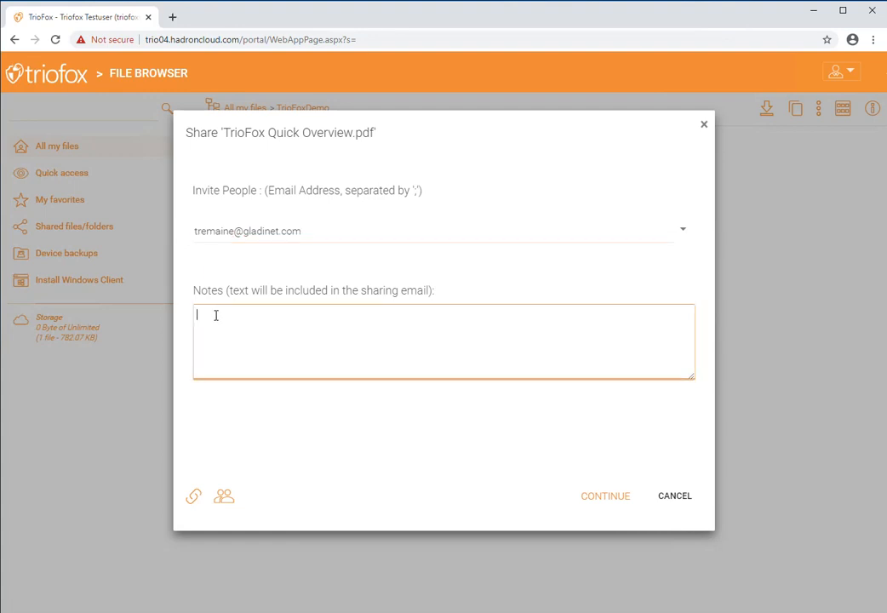
text(den)
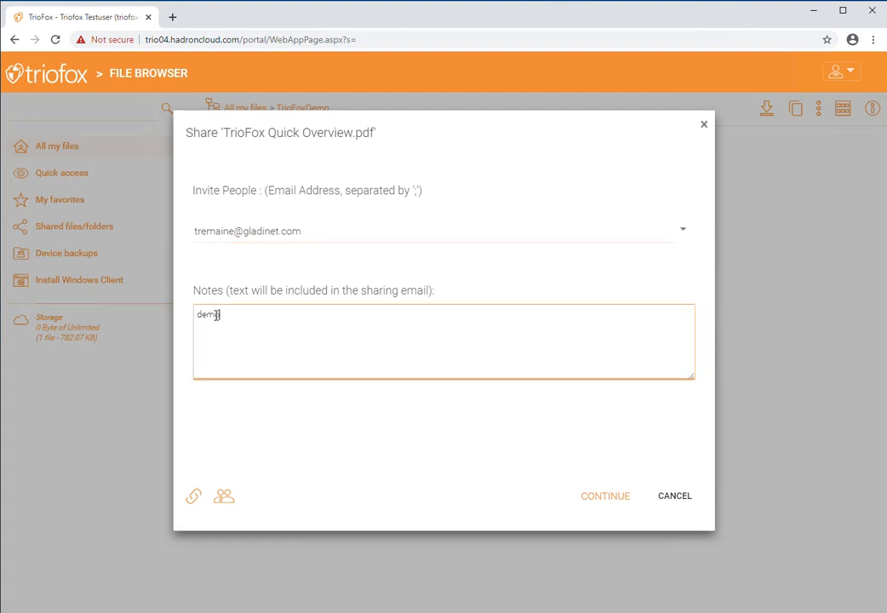
text(notes)
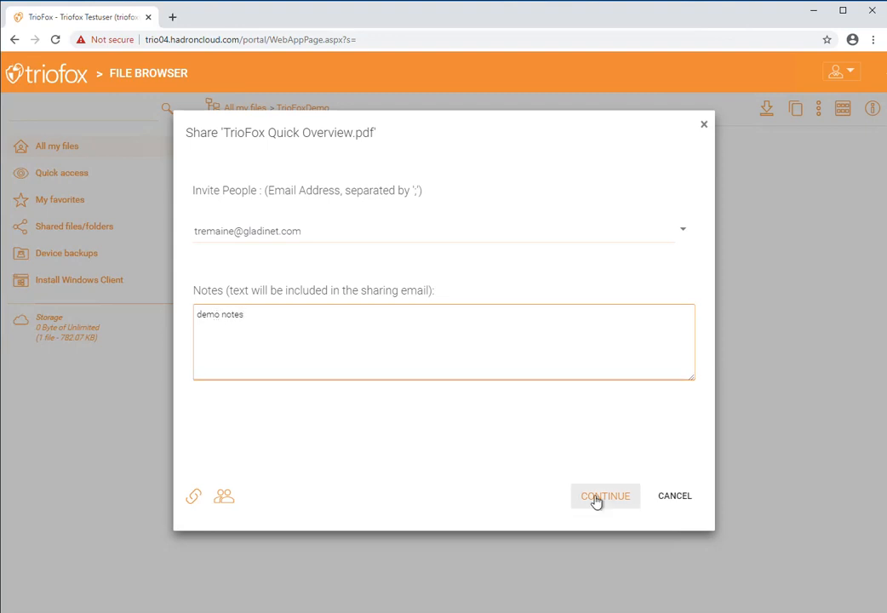
click(606, 495)
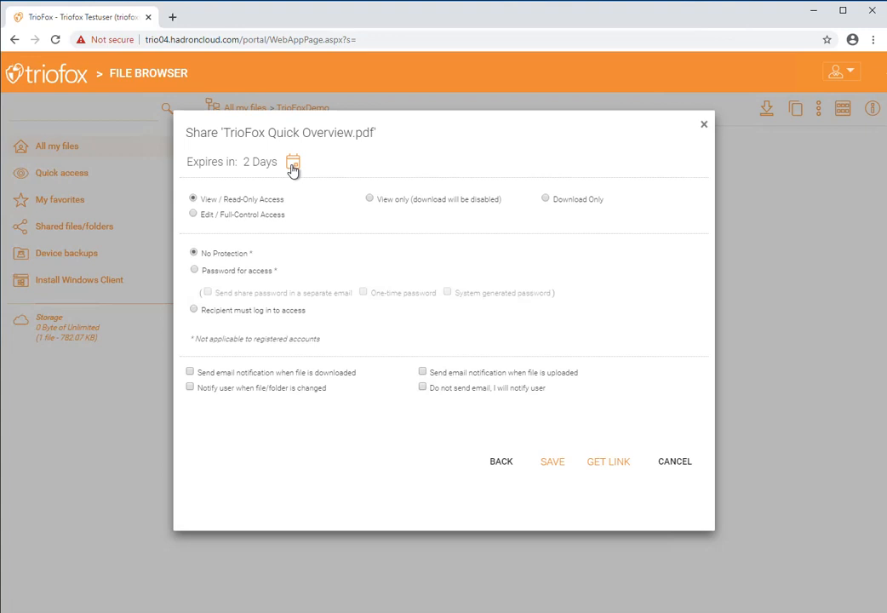
Change the share link's expiry from 2 days to 3 days.
click(292, 162)
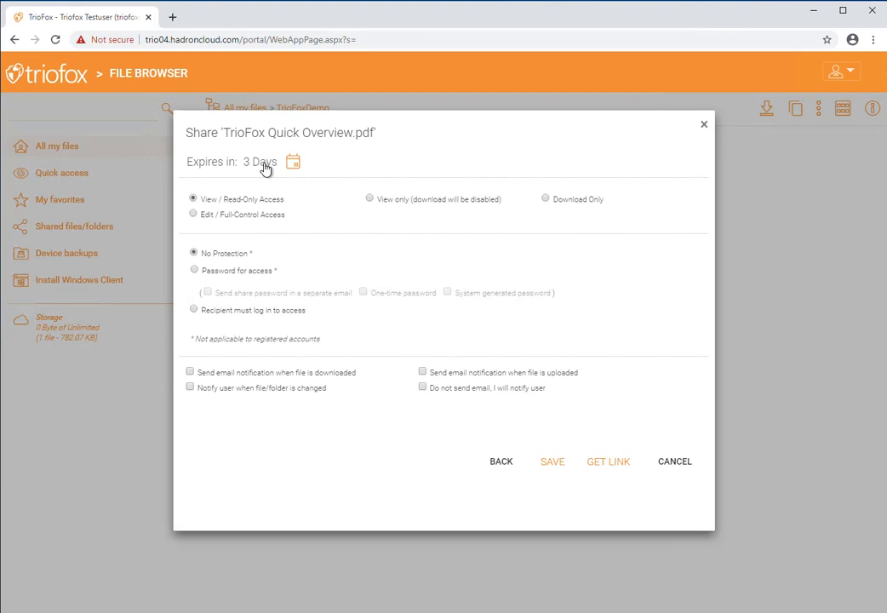
mouse_move(320, 229)
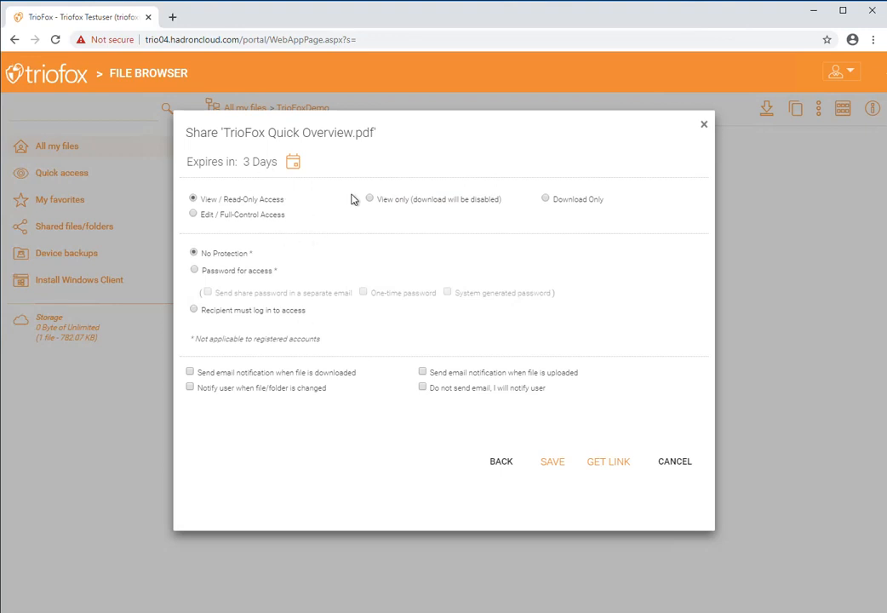
mouse_move(252, 235)
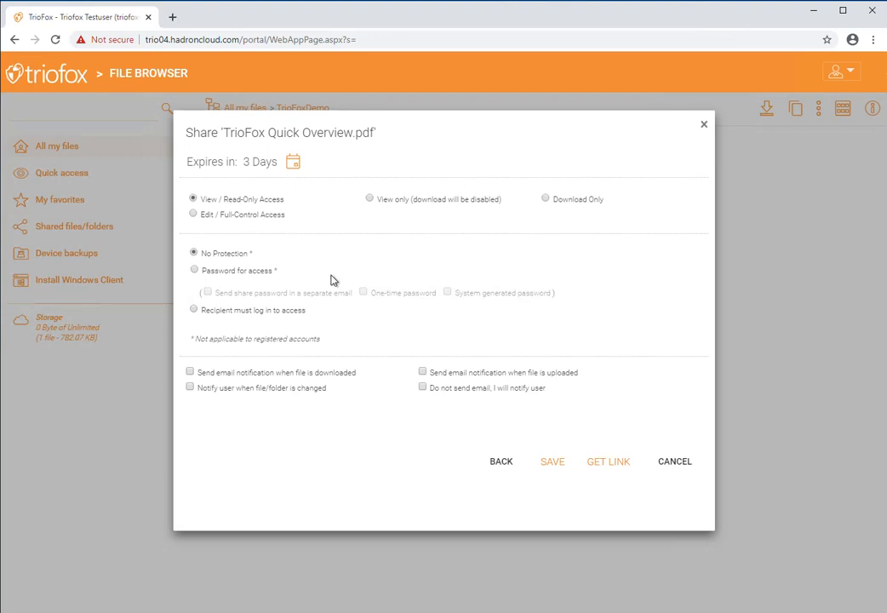
mouse_move(253, 305)
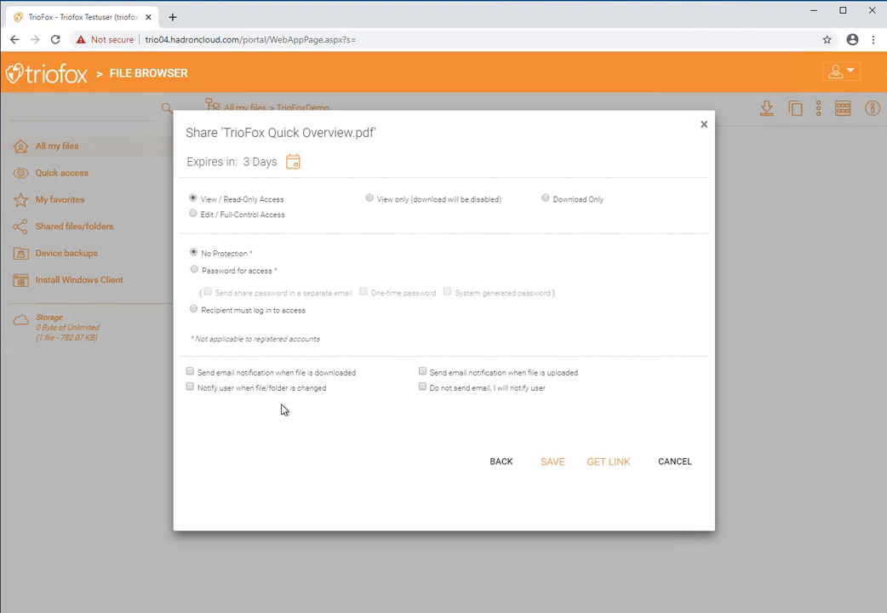
mouse_move(354, 417)
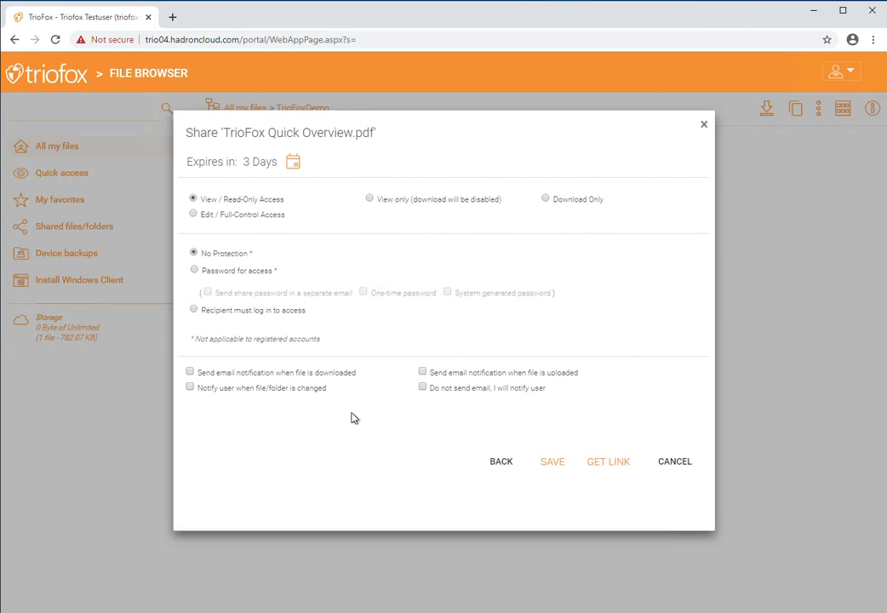
mouse_move(606, 439)
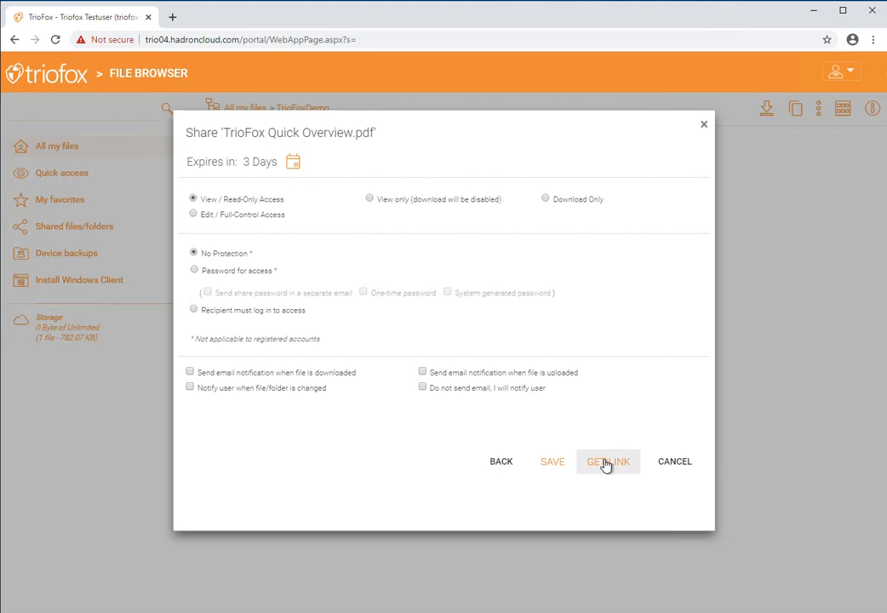
mouse_move(569, 479)
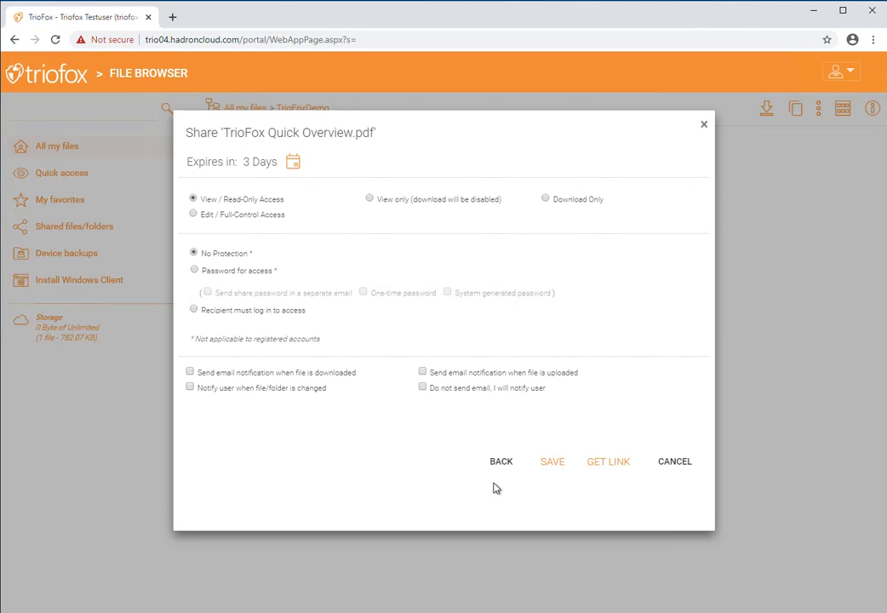
mouse_move(826, 548)
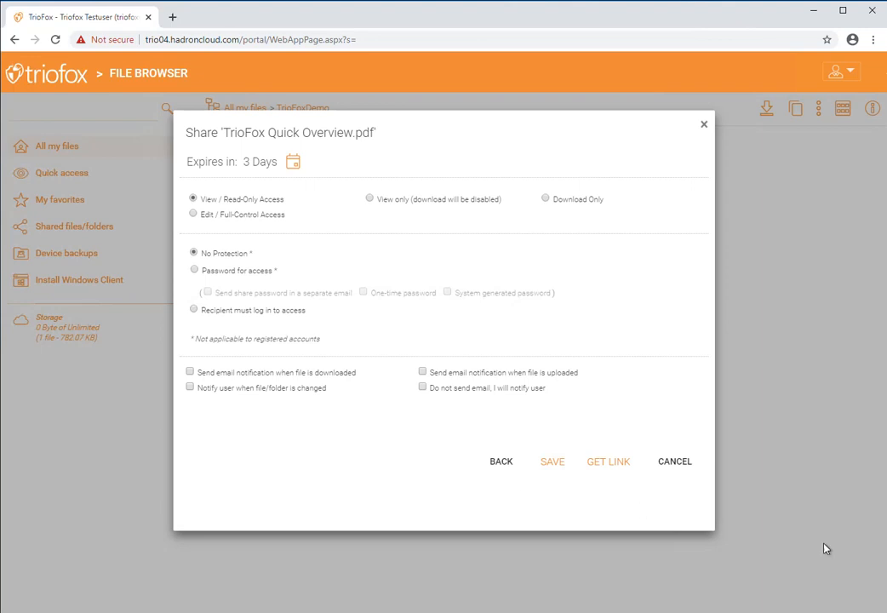